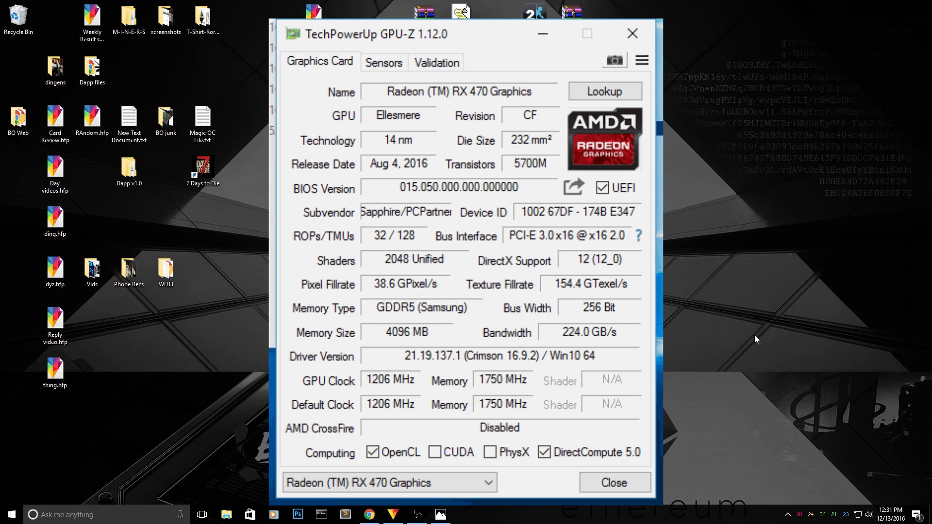
# Close the GPU-Z window after checking the RX 470's Samsung GDDR5 memory type.
pyautogui.click(614, 482)
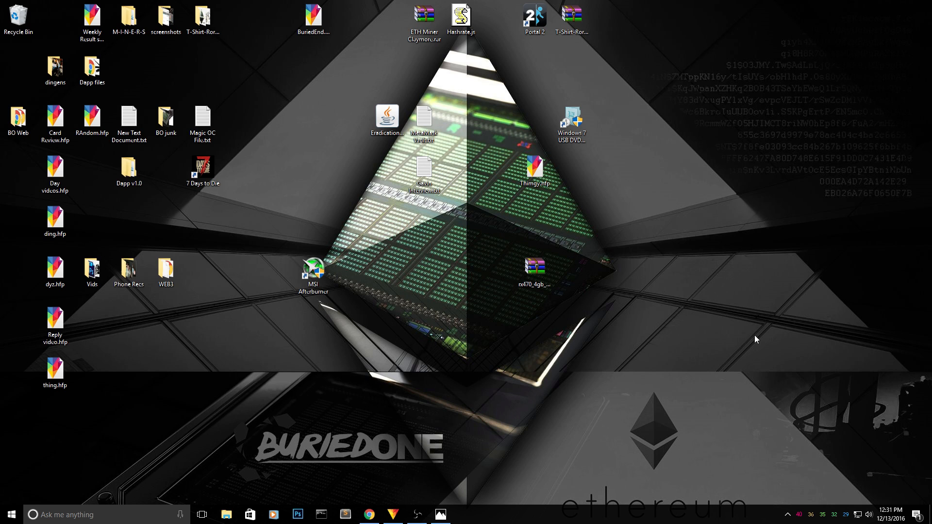
pyautogui.moveTo(553, 422)
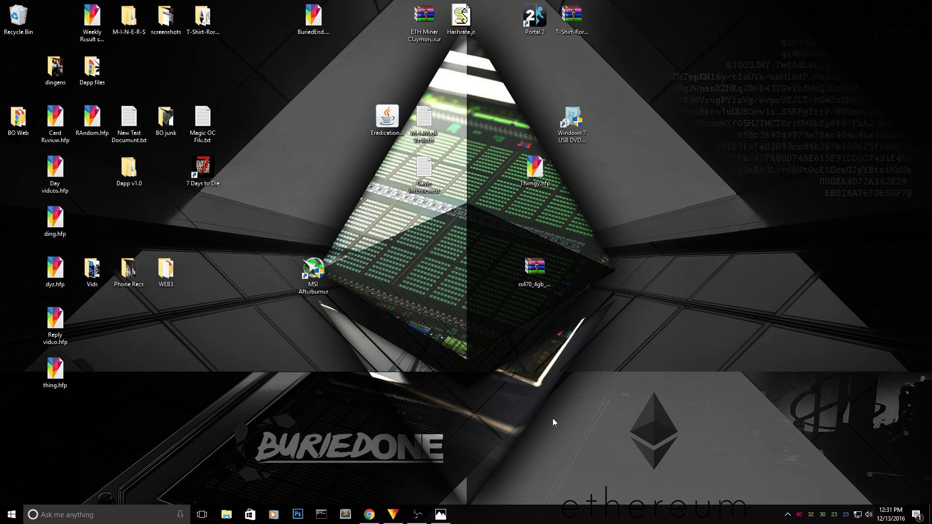
pyautogui.moveTo(460, 441)
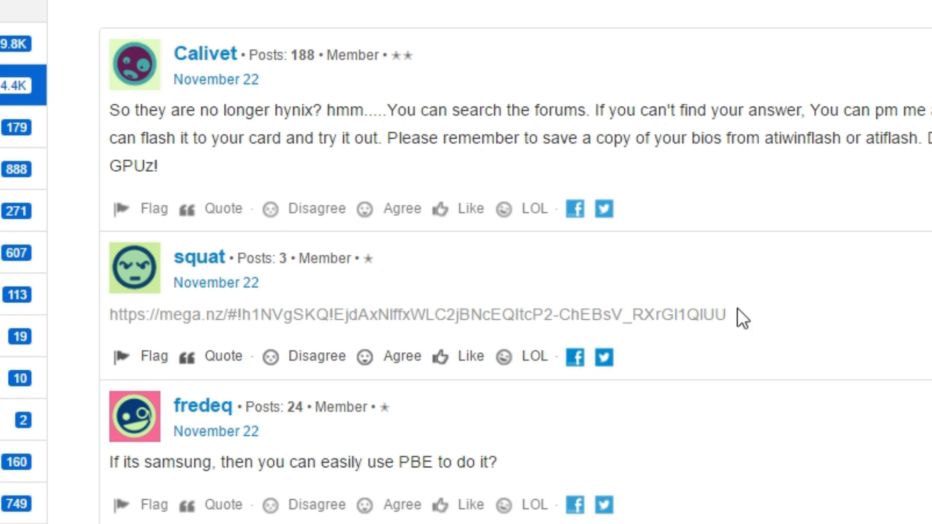
pyautogui.moveTo(726, 314)
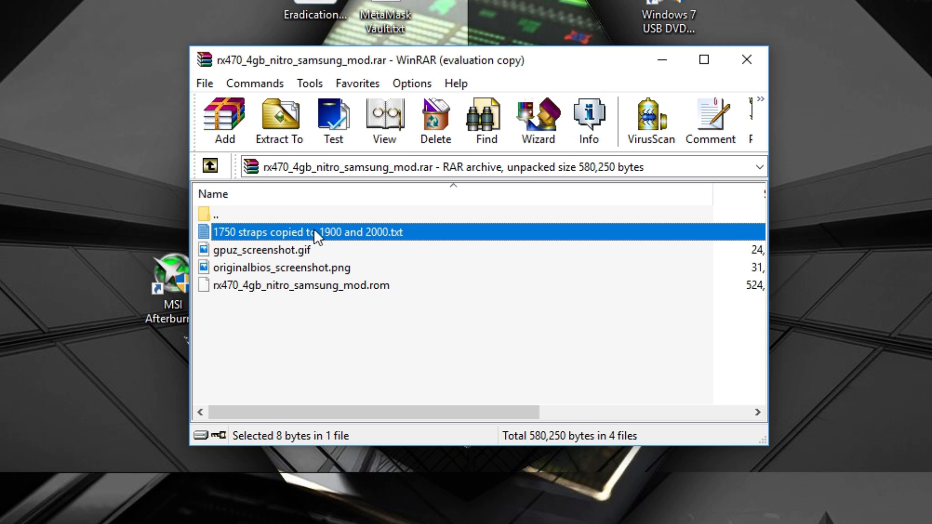
pyautogui.moveTo(392, 246)
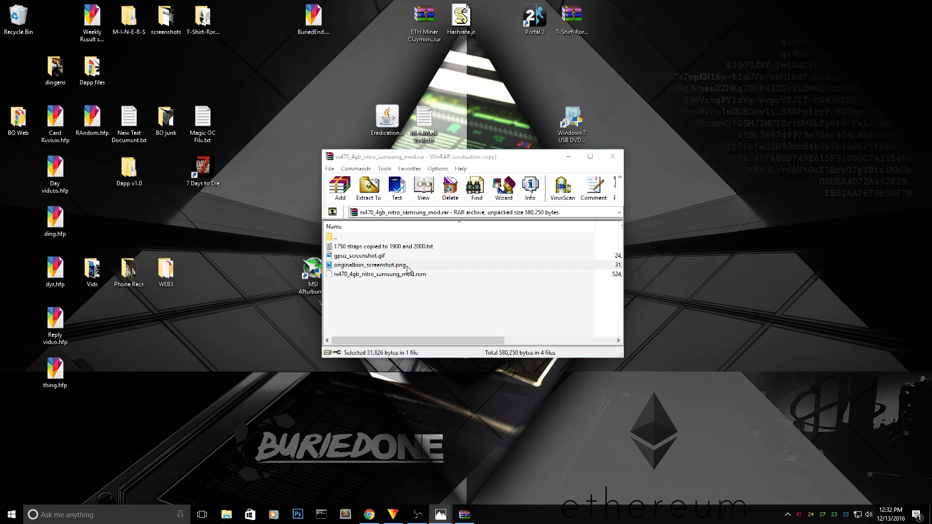
# View originalbios_screenshot.png from the rx470_4gb_nitro_samsung_mod.rar archive.
pyautogui.doubleClick(369, 264)
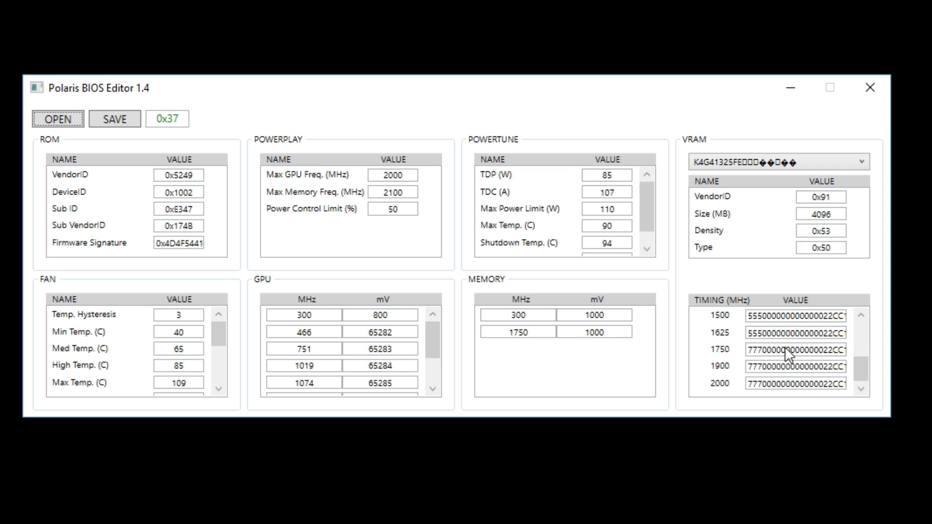
pyautogui.moveTo(732, 330)
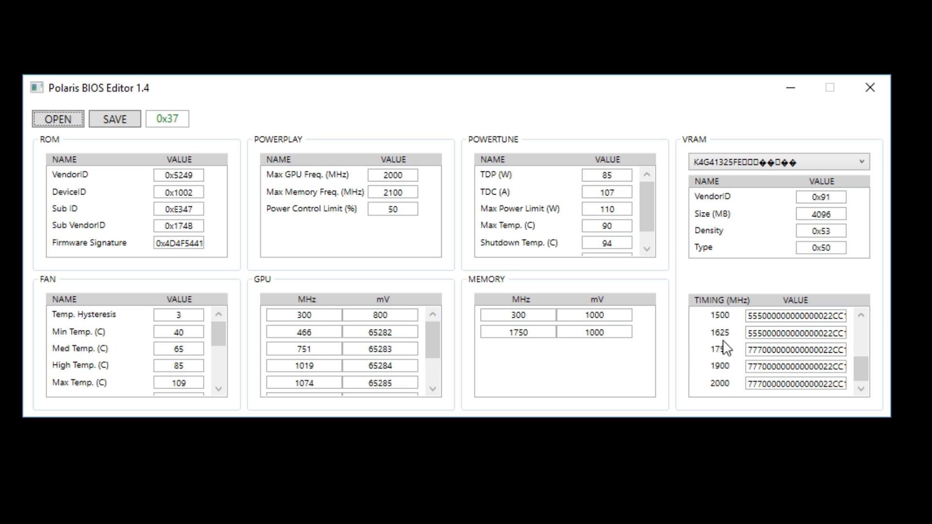
pyautogui.moveTo(736, 384)
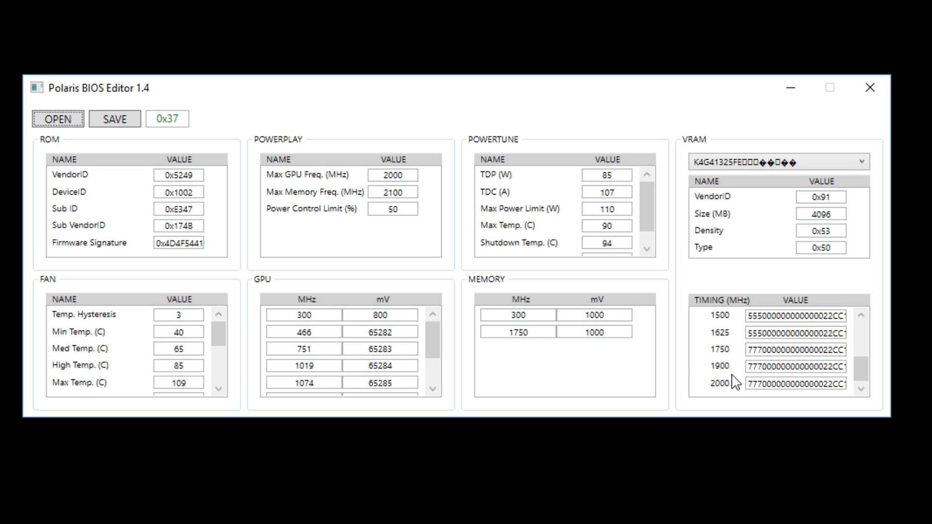
pyautogui.moveTo(736, 366)
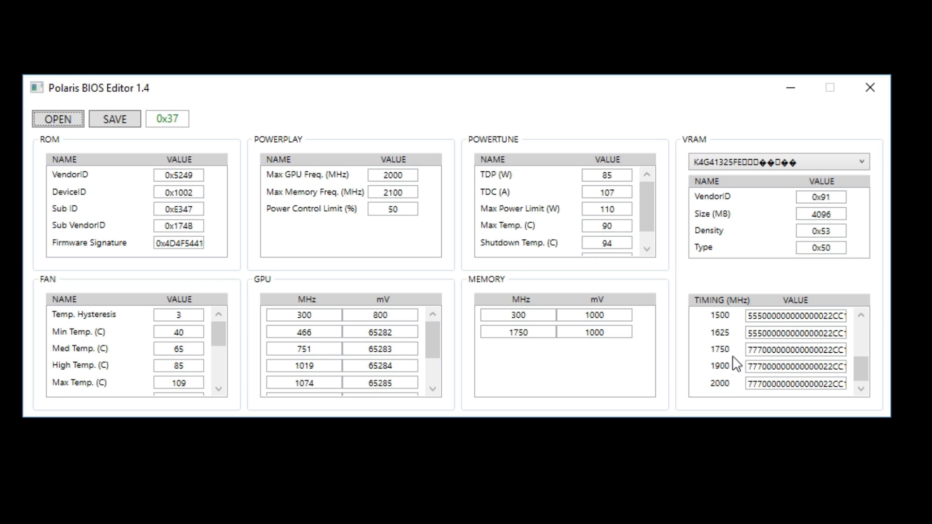
pyautogui.moveTo(756, 356)
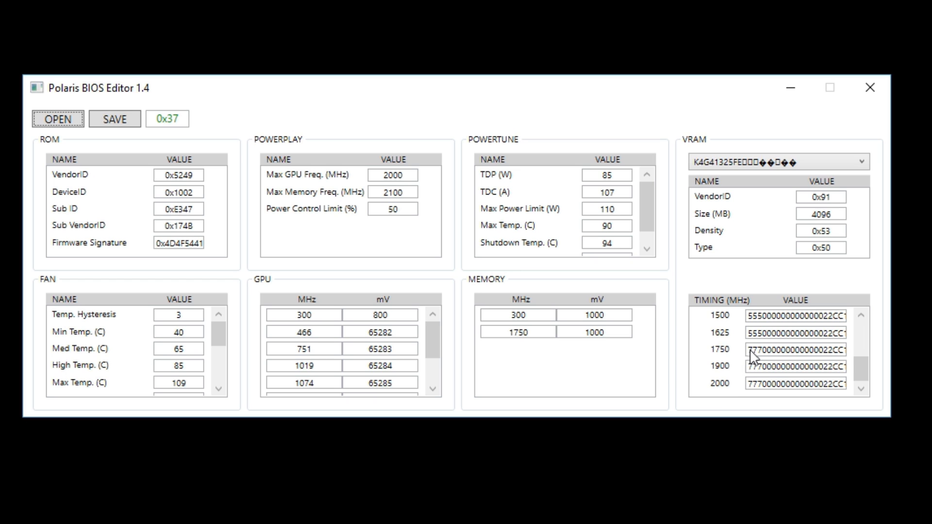
pyautogui.moveTo(747, 393)
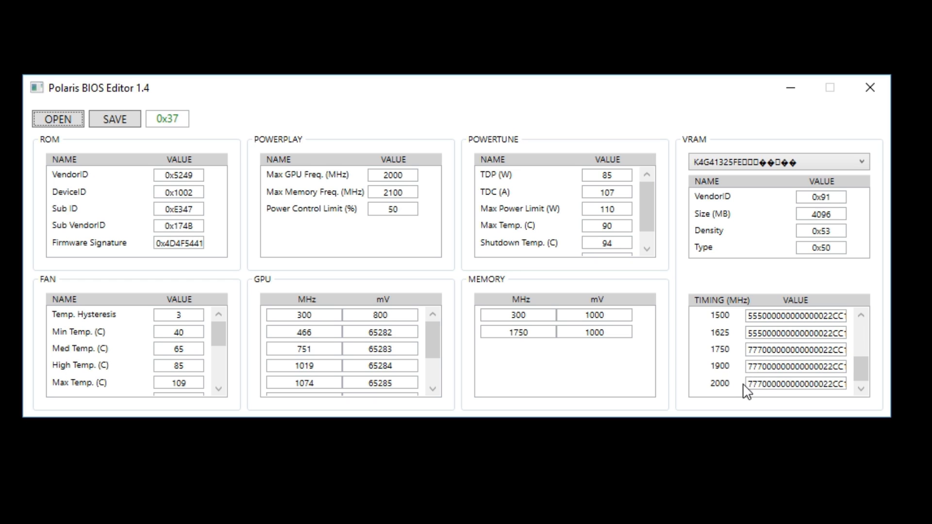
pyautogui.moveTo(919, 392)
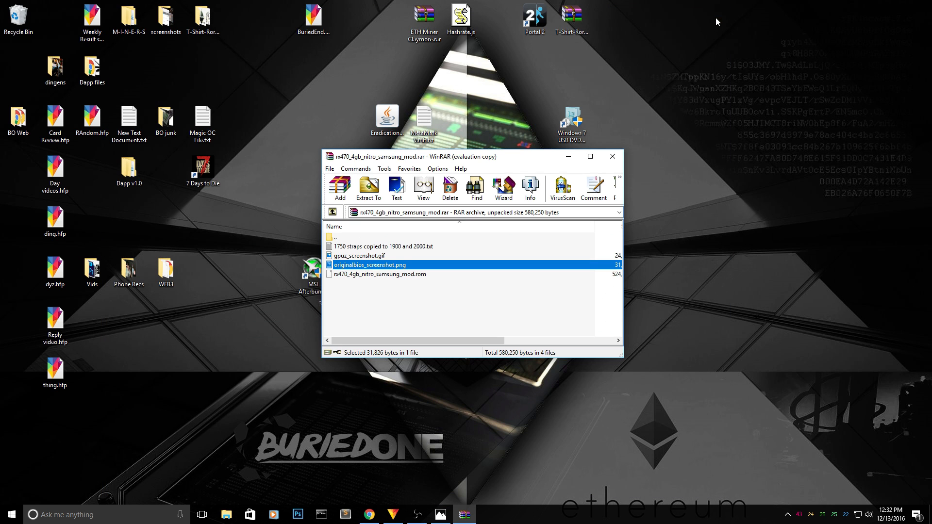
# Review the modded archive's files and bring the C:\Atiflash folder to the front.
pyautogui.click(381, 274)
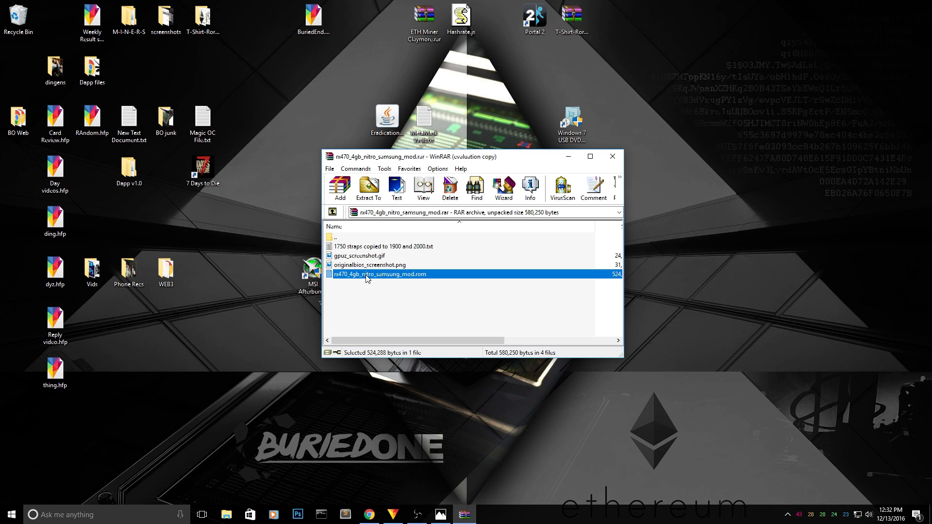
pyautogui.moveTo(404, 290)
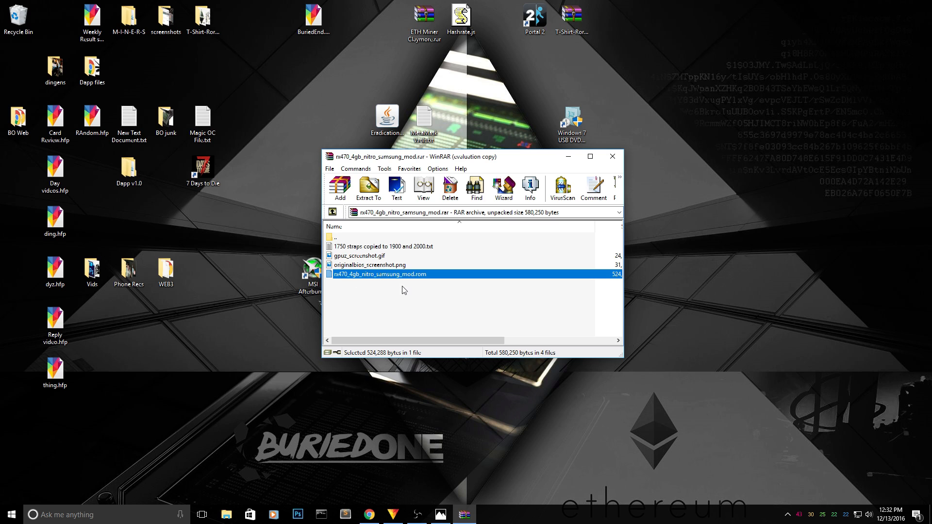
pyautogui.moveTo(428, 303)
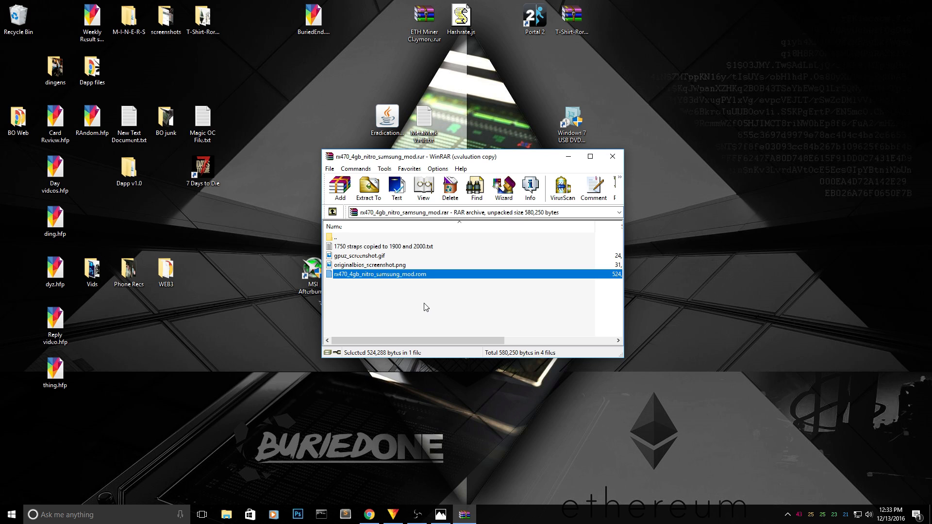
pyautogui.moveTo(410, 292)
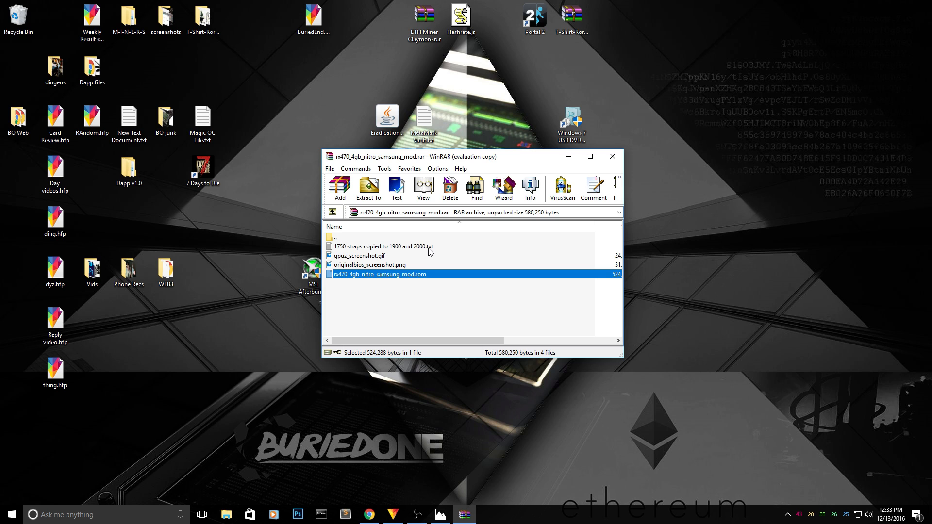
pyautogui.moveTo(533, 319)
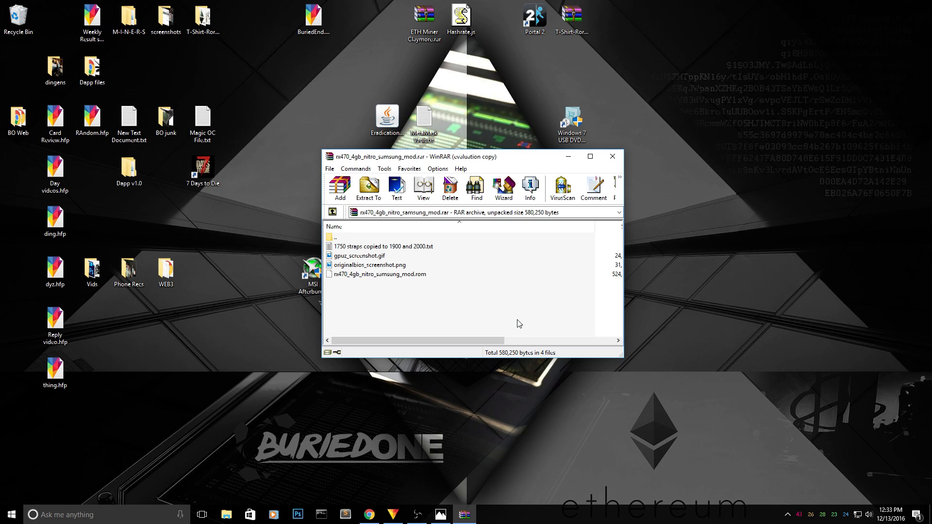
pyautogui.moveTo(504, 325)
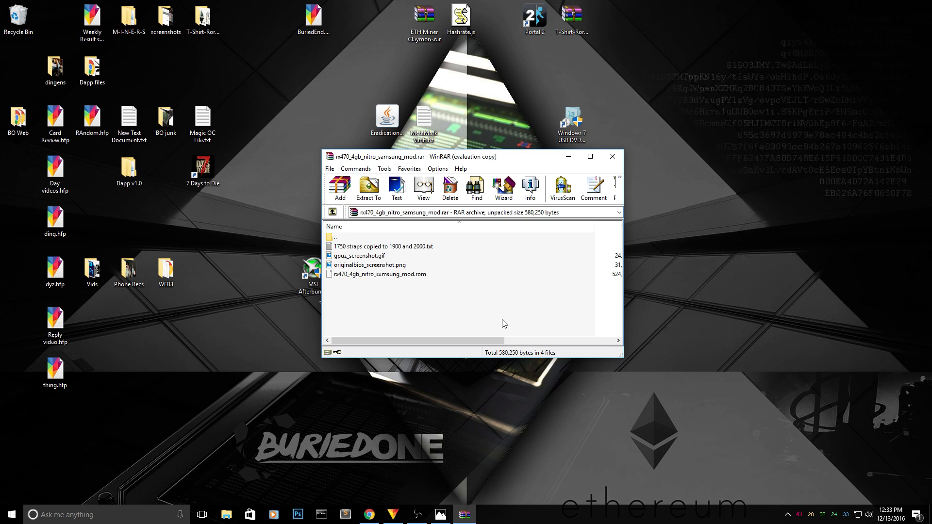
pyautogui.moveTo(498, 321)
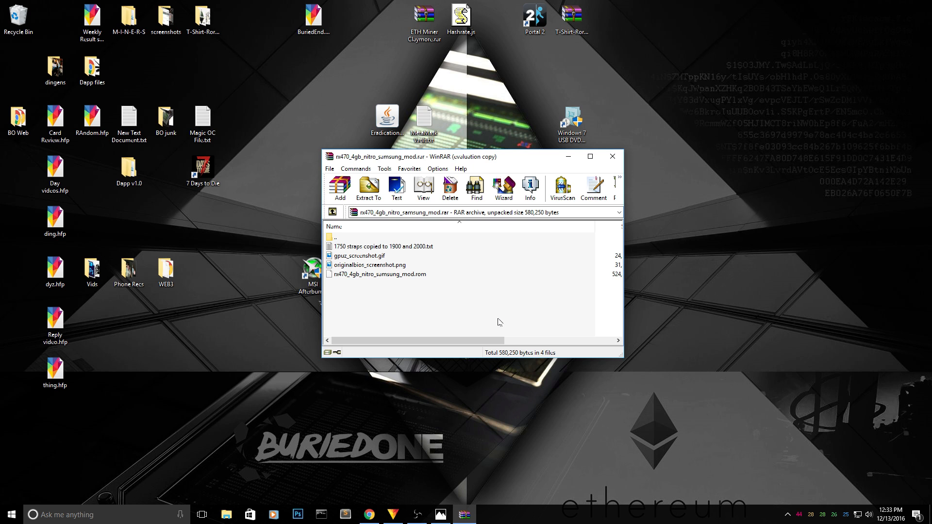
pyautogui.moveTo(491, 319)
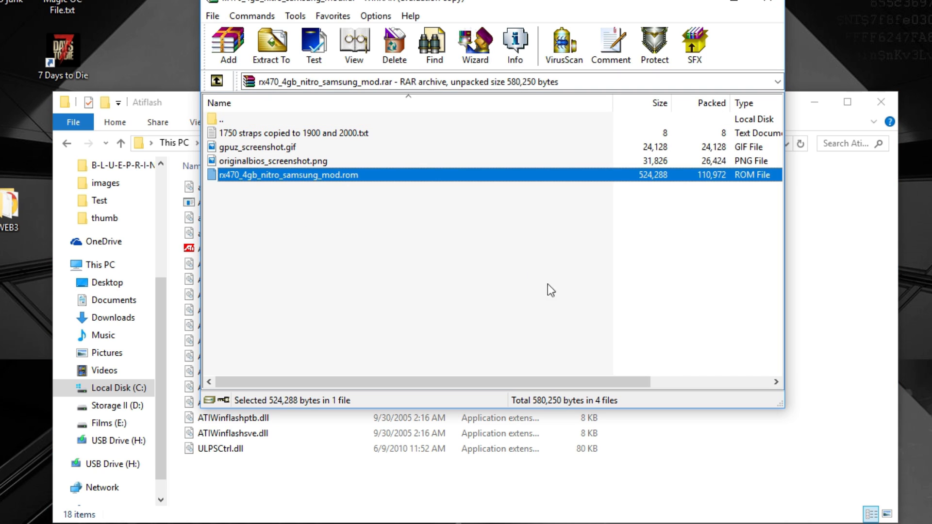
pyautogui.rightClick(238, 249)
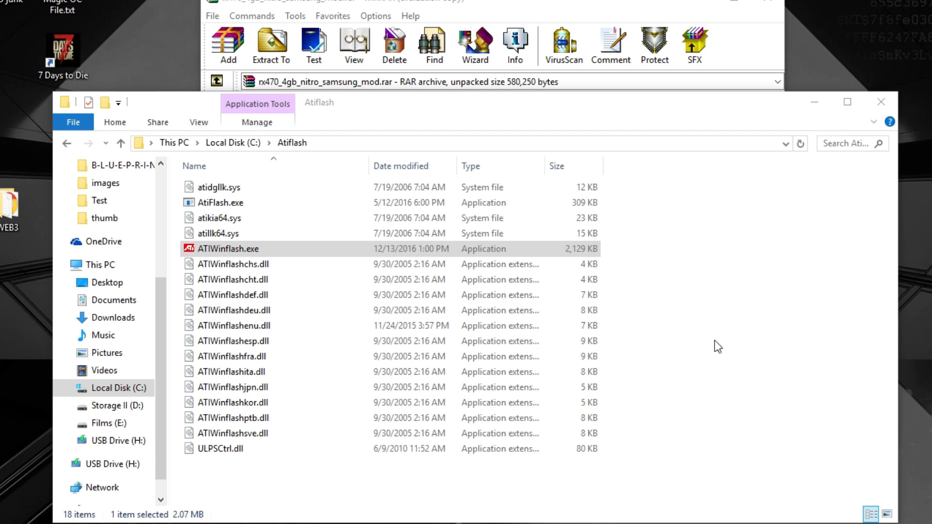
# Launch ATIWinflash.exe and check the RX 470's current VBIOS 113-1E3471U.O4Y.
pyautogui.doubleClick(229, 248)
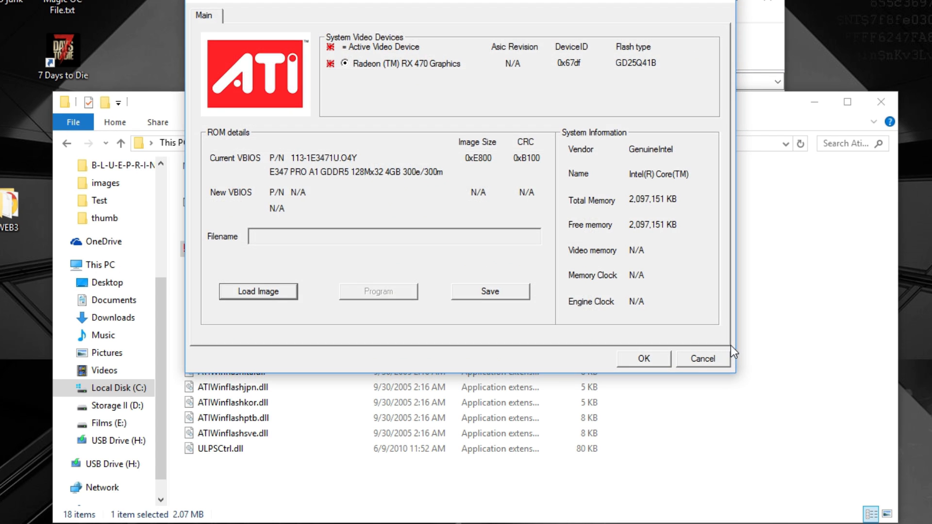
pyautogui.moveTo(482, 256)
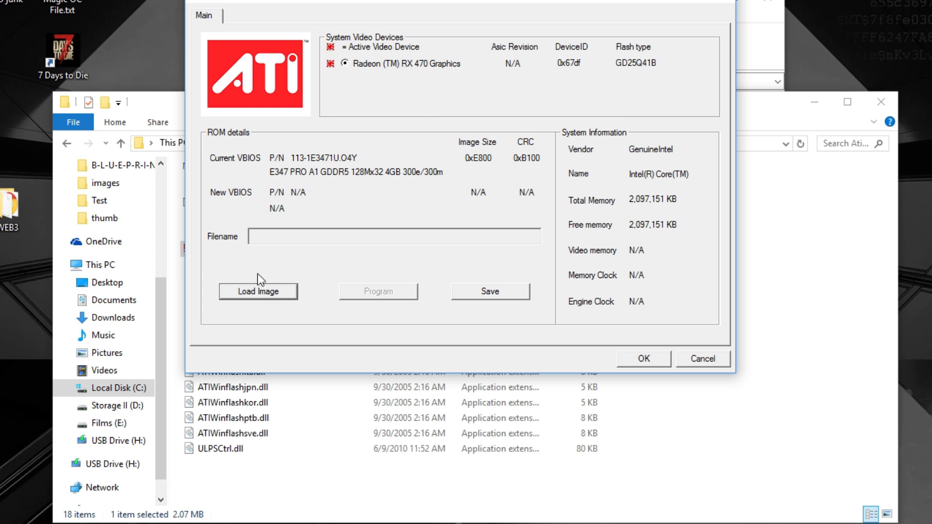
pyautogui.moveTo(286, 293)
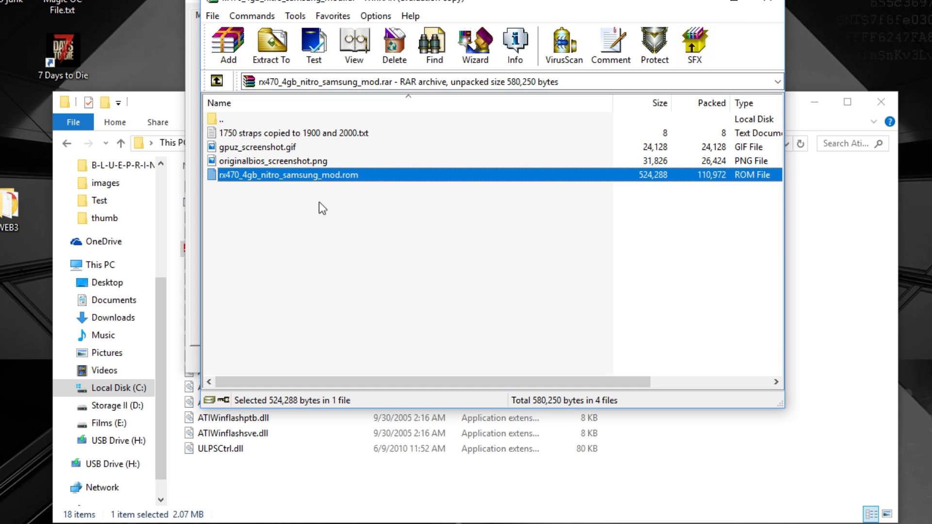
pyautogui.moveTo(359, 182)
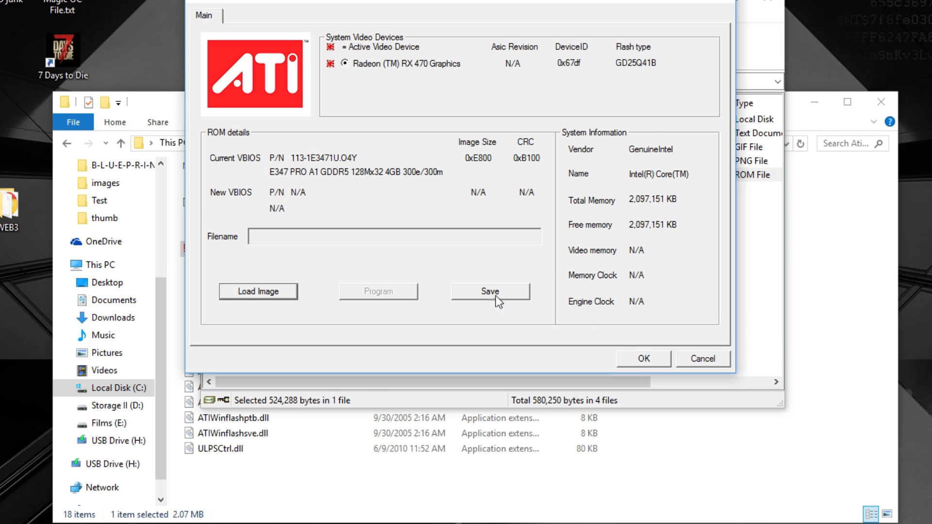
pyautogui.moveTo(637, 293)
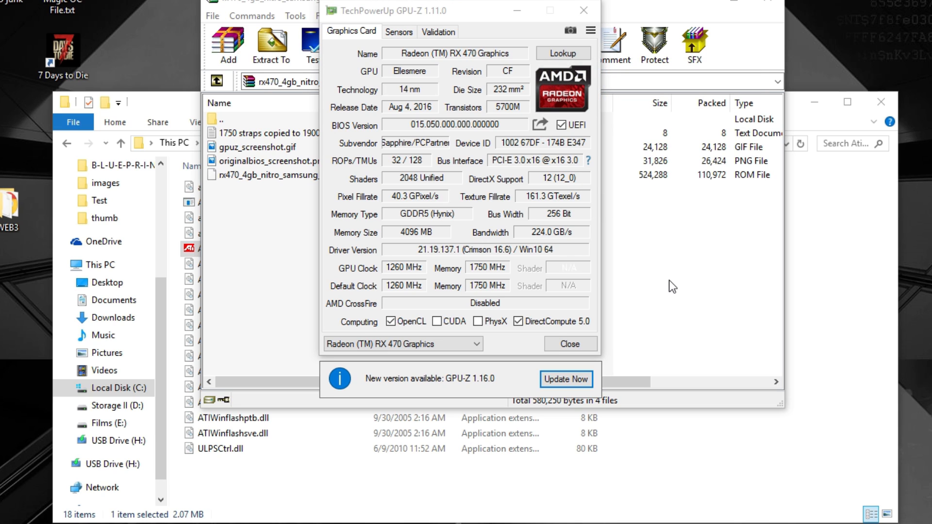
pyautogui.moveTo(672, 290)
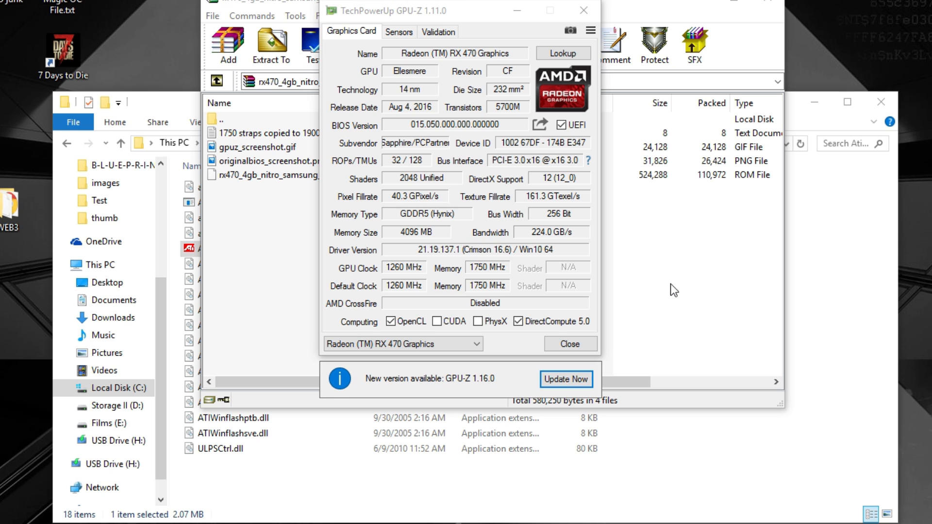
pyautogui.moveTo(601, 12)
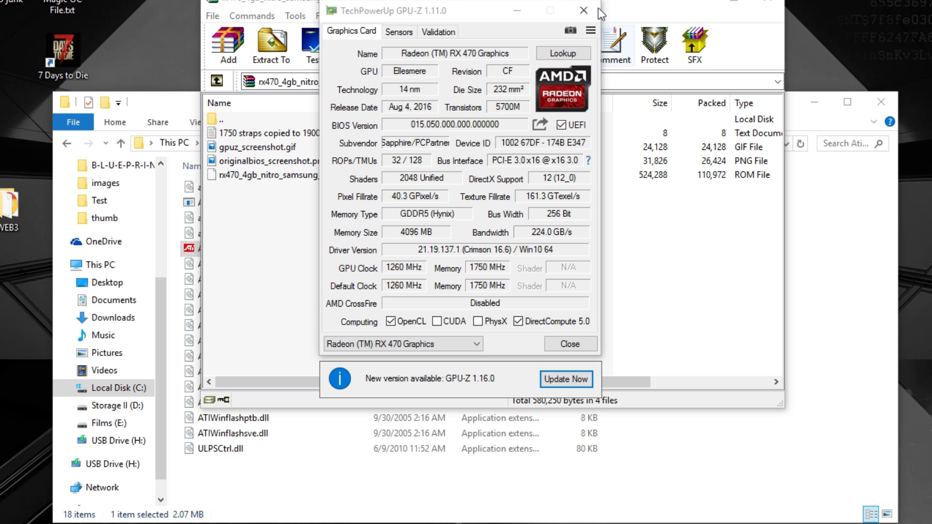
# Close GPU-Z after checking the RX 470's Hynix GDDR5 memory at 1750 MHz.
pyautogui.click(584, 10)
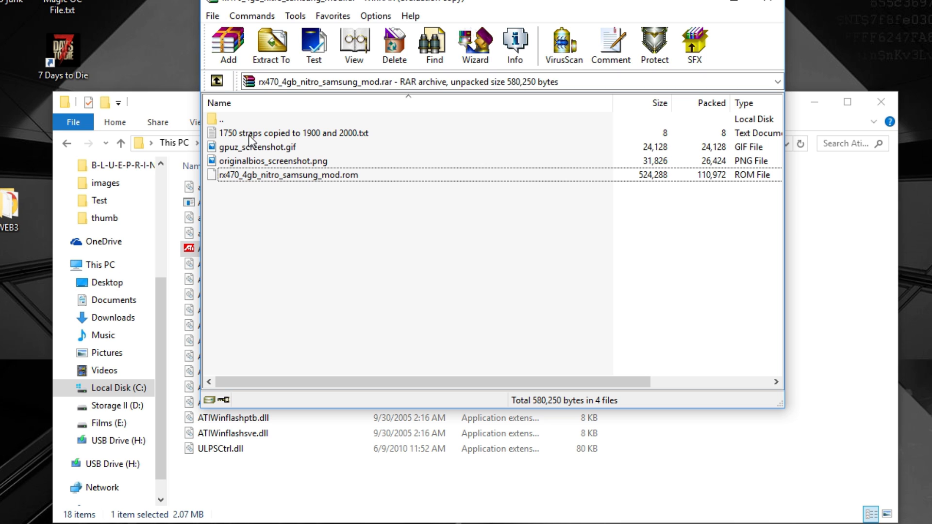
pyautogui.moveTo(314, 160)
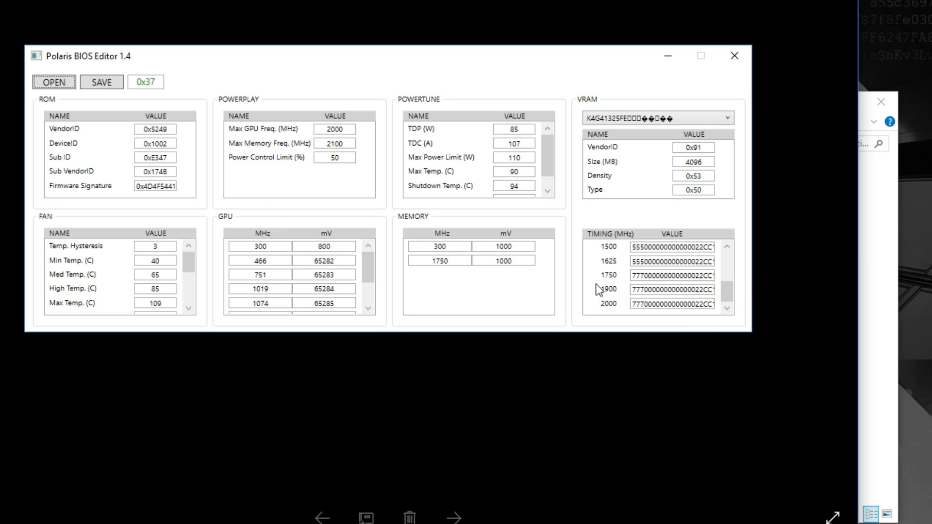
pyautogui.moveTo(623, 290)
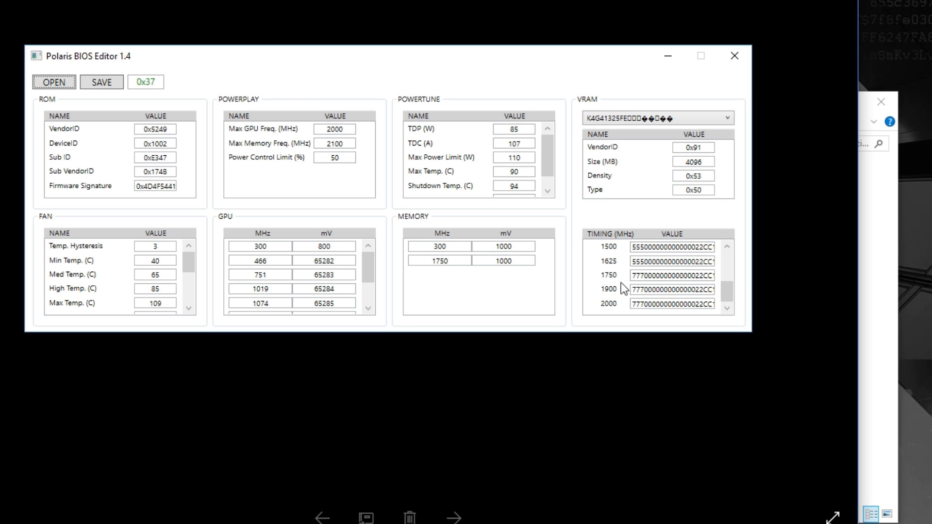
pyautogui.moveTo(179, 77)
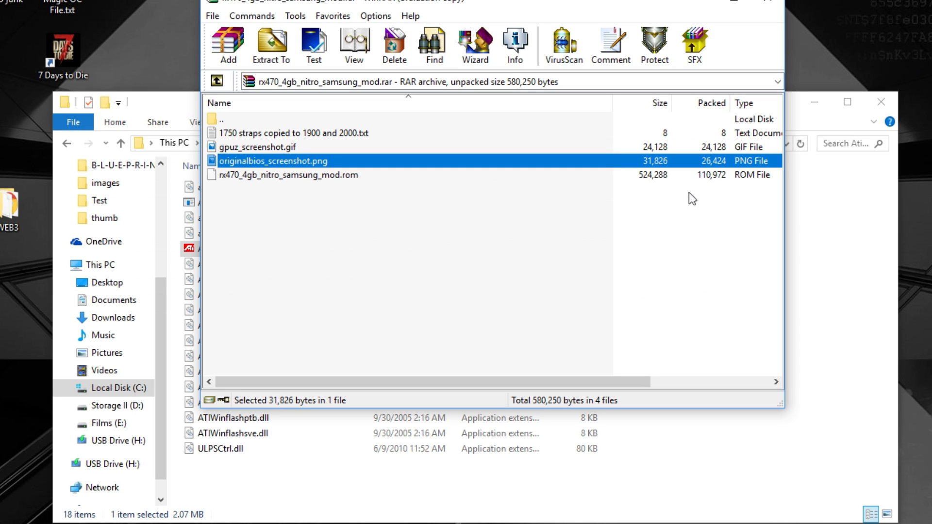
# Dismiss the Atiflash Explorer window and select rx470_4gb_nitro_samsung_mod.rom in the archive.
pyautogui.rightClick(237, 249)
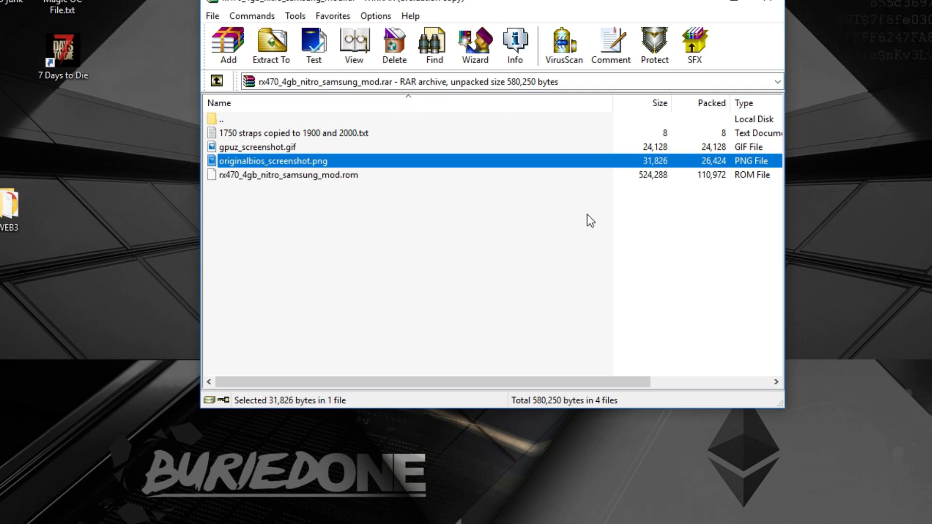
pyautogui.click(287, 175)
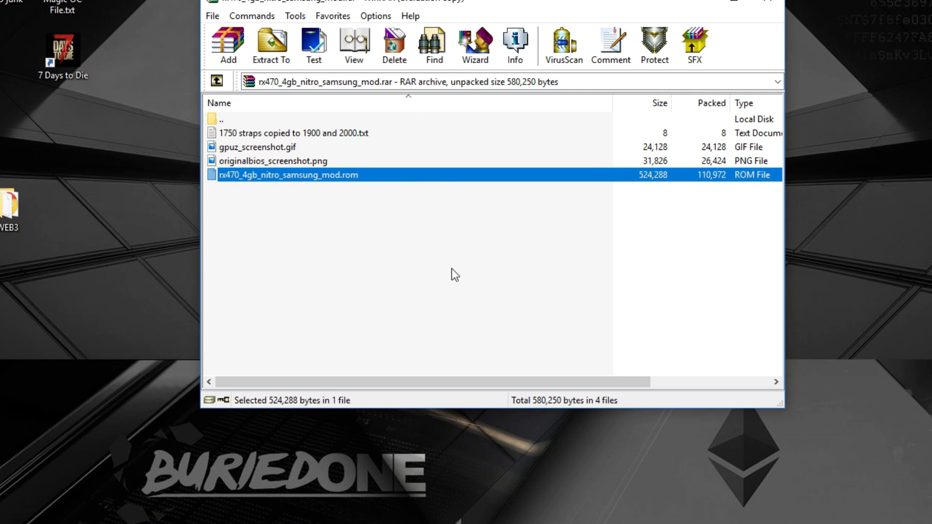
pyautogui.moveTo(311, 179)
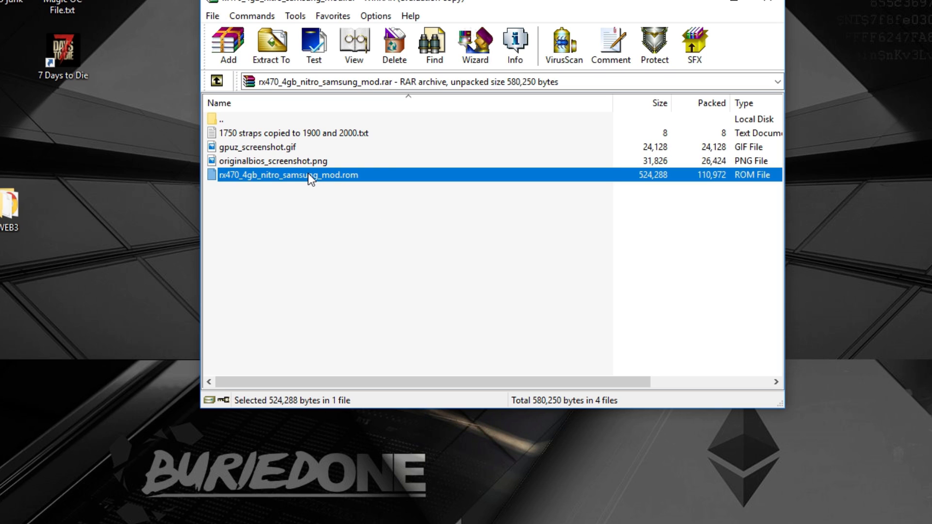
pyautogui.moveTo(409, 224)
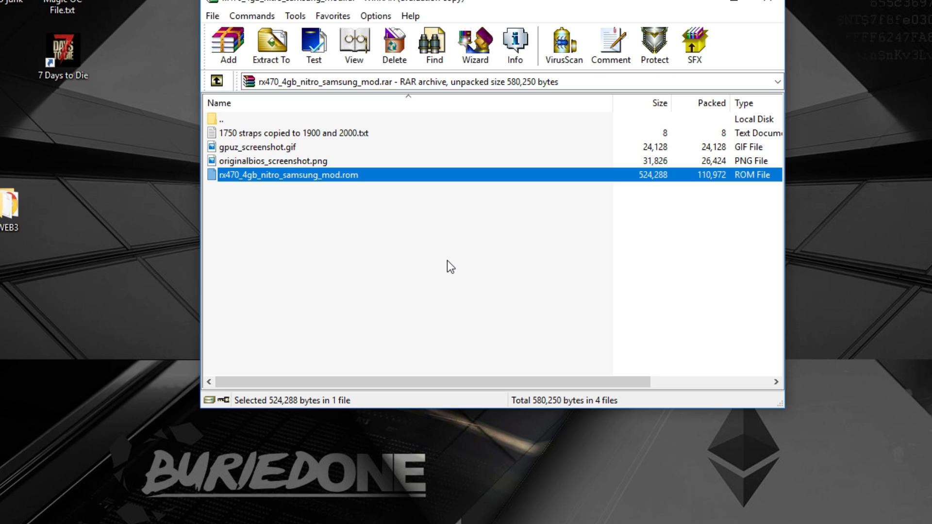
pyautogui.moveTo(494, 435)
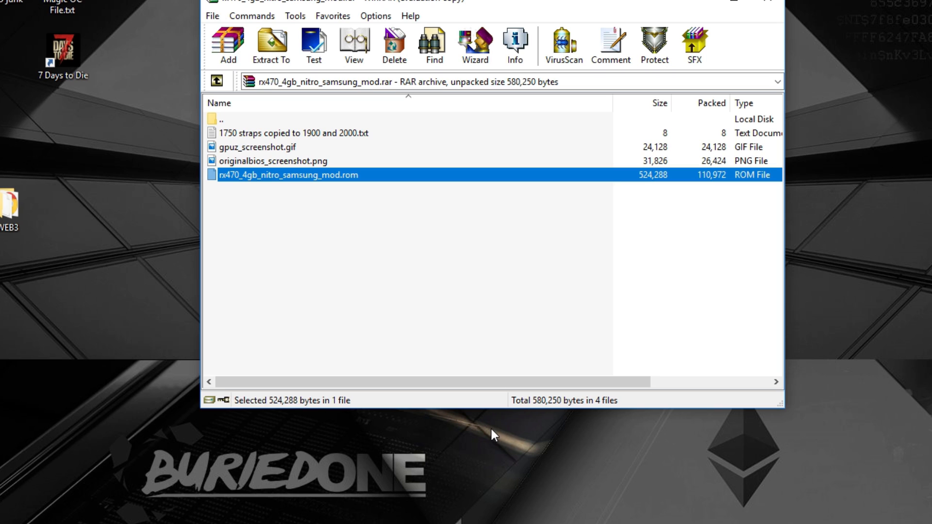
pyautogui.moveTo(552, 299)
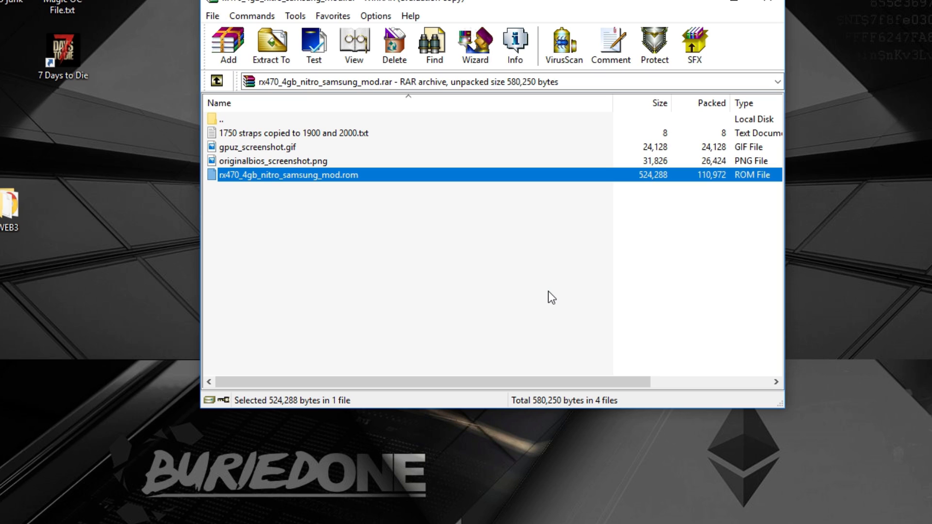